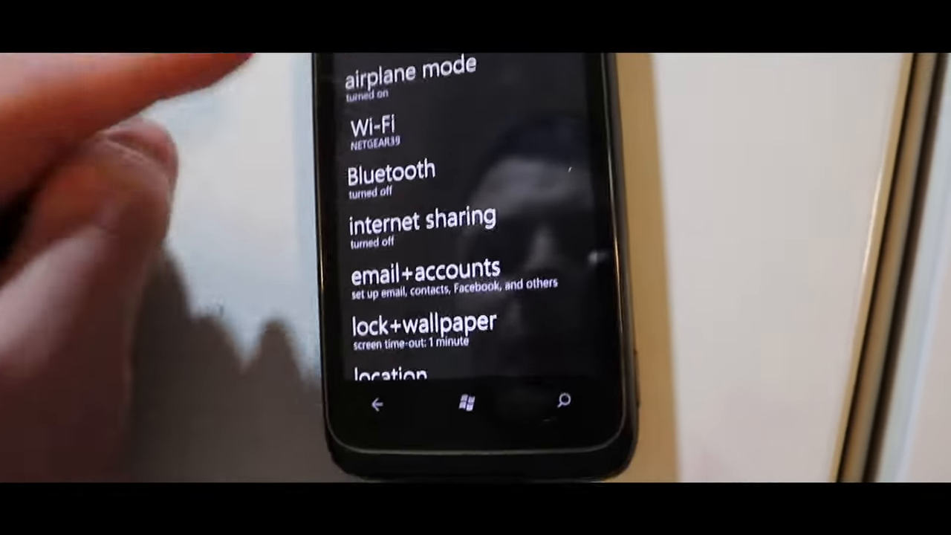
# Step: Scroll the Start tiles and launch Internet Explorer, which opens m.youtube.com
pyautogui.click(379, 130)
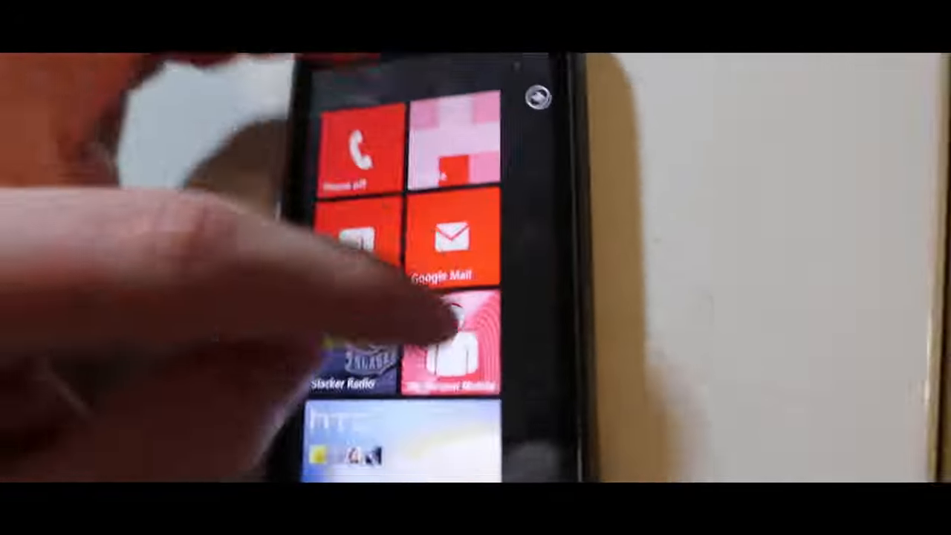
pyautogui.scroll(-3)
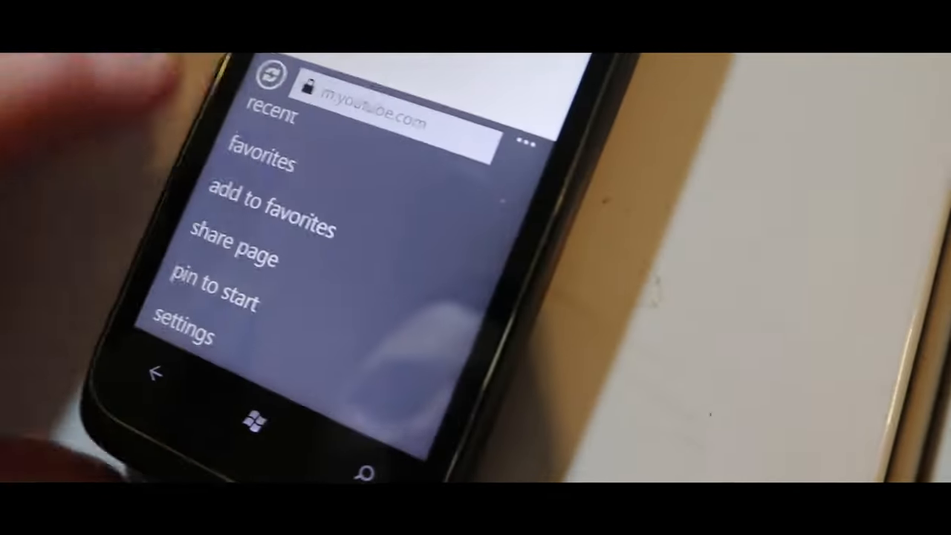
# Step: From the browser menu, open settings to show the delete history option
pyautogui.click(183, 332)
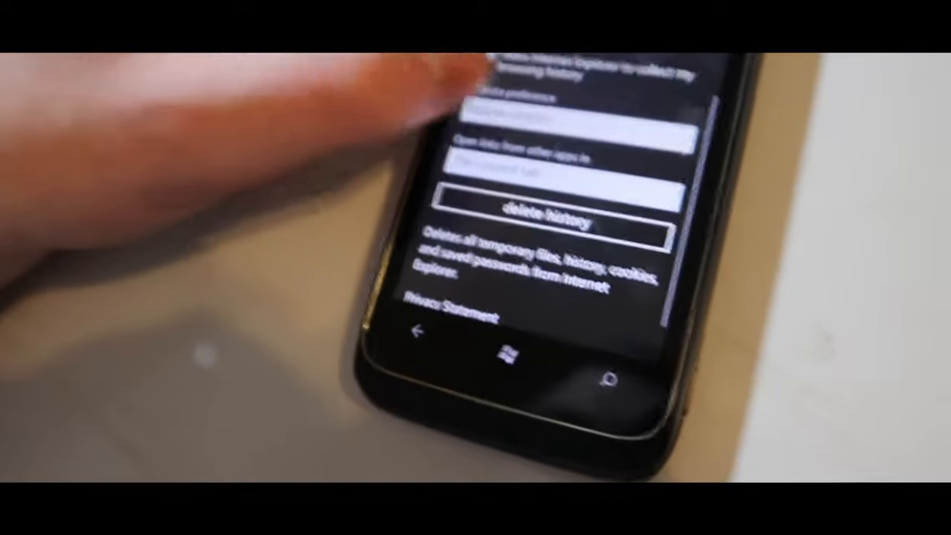